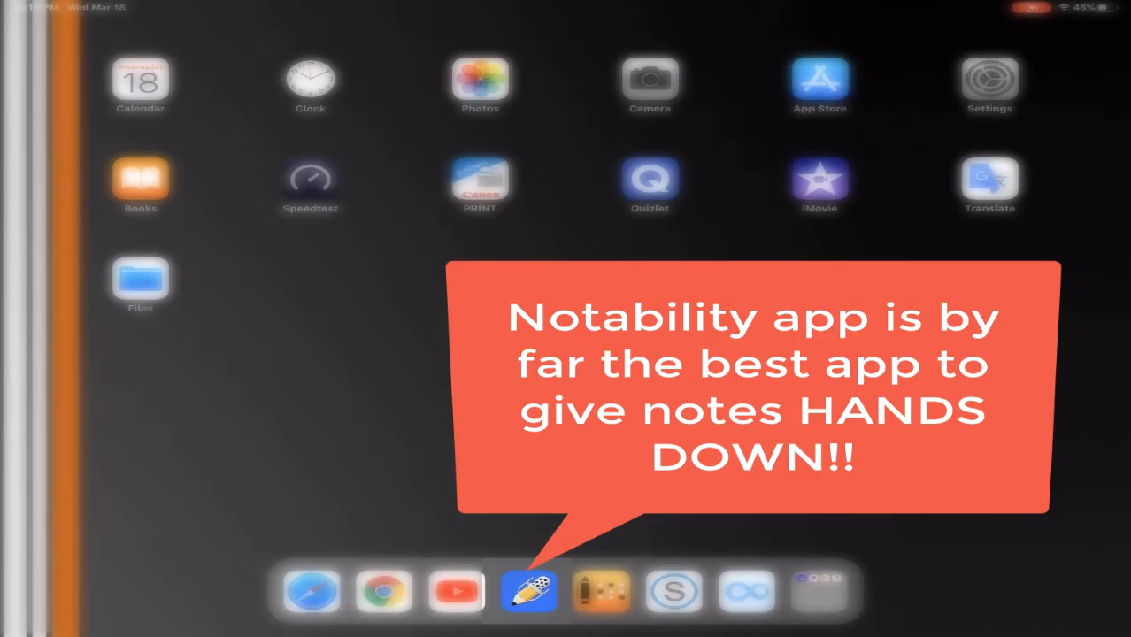
# Launch Settings from the Home Screen to reach the Control Center customization list.
pyautogui.click(528, 591)
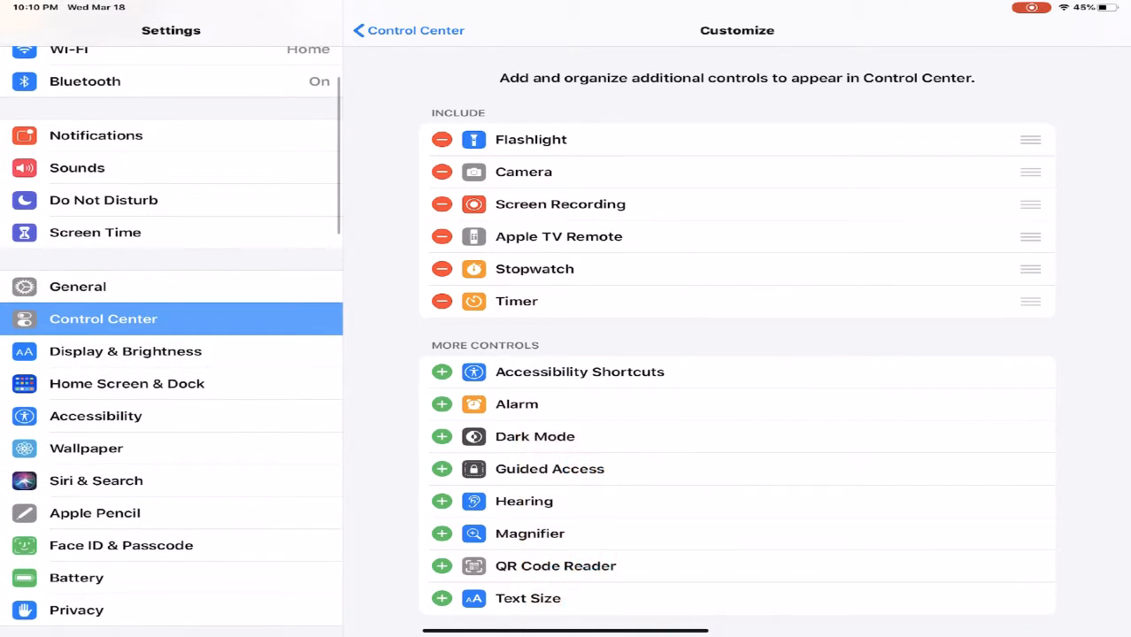
# Leave the Control Center settings and return toward the Home Screen.
pyautogui.click(407, 30)
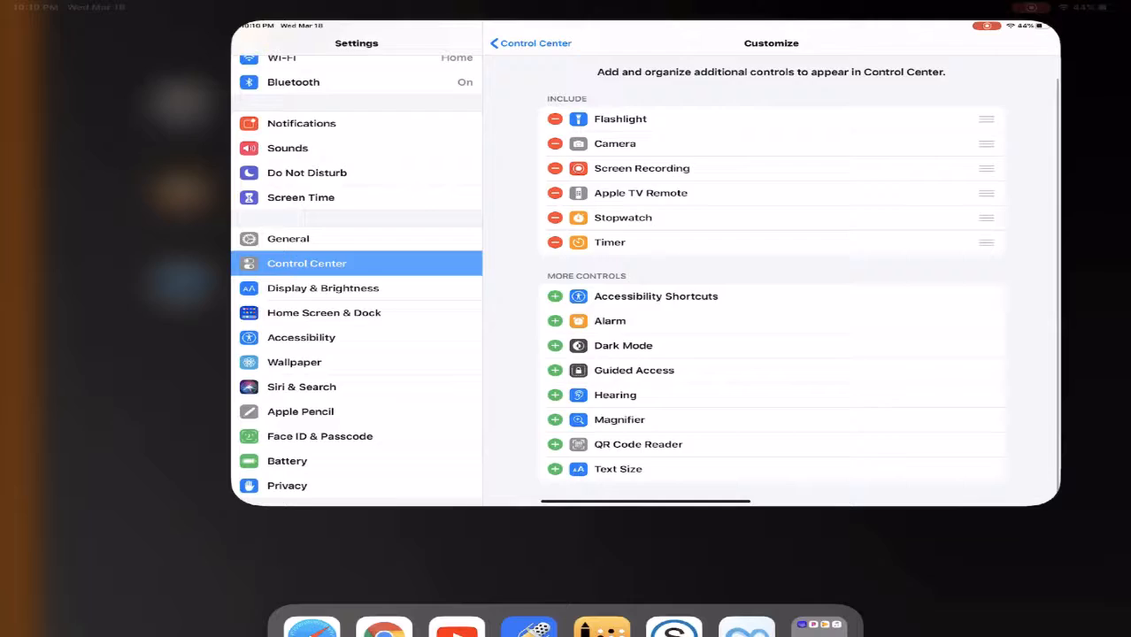
pyautogui.press('home')
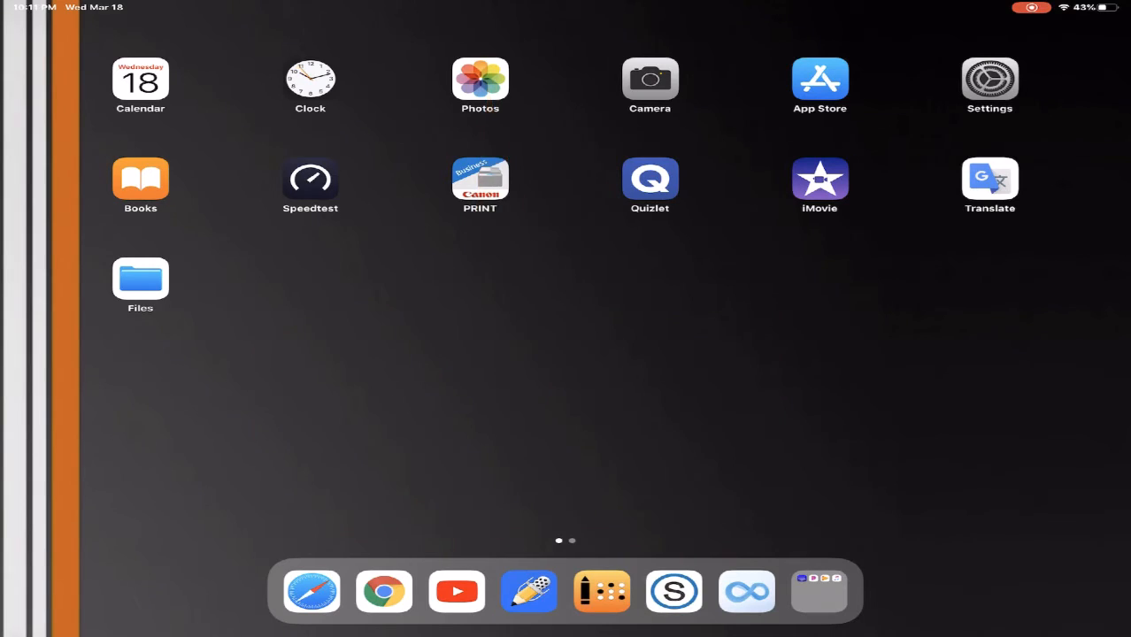
pyautogui.click(479, 78)
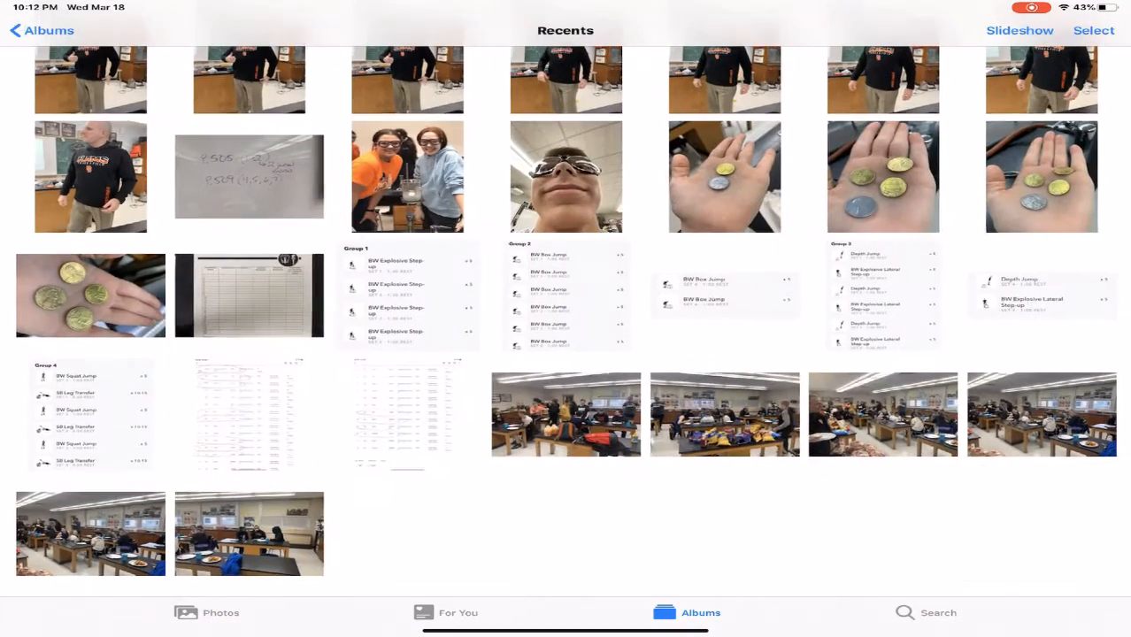
pyautogui.scroll(3)
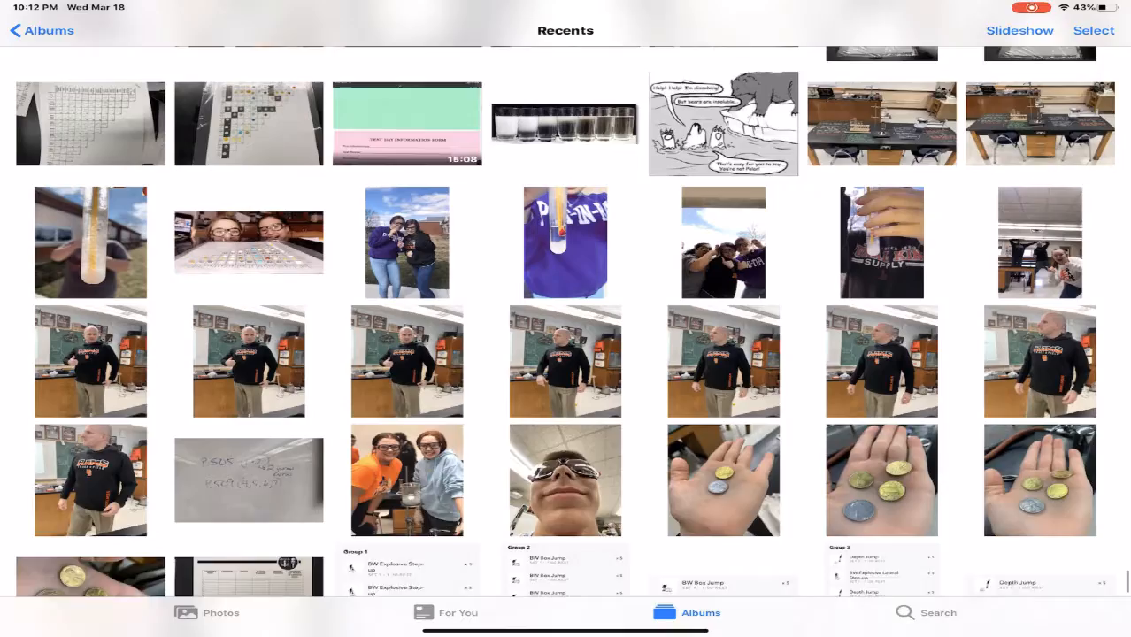
pyautogui.scroll(-3)
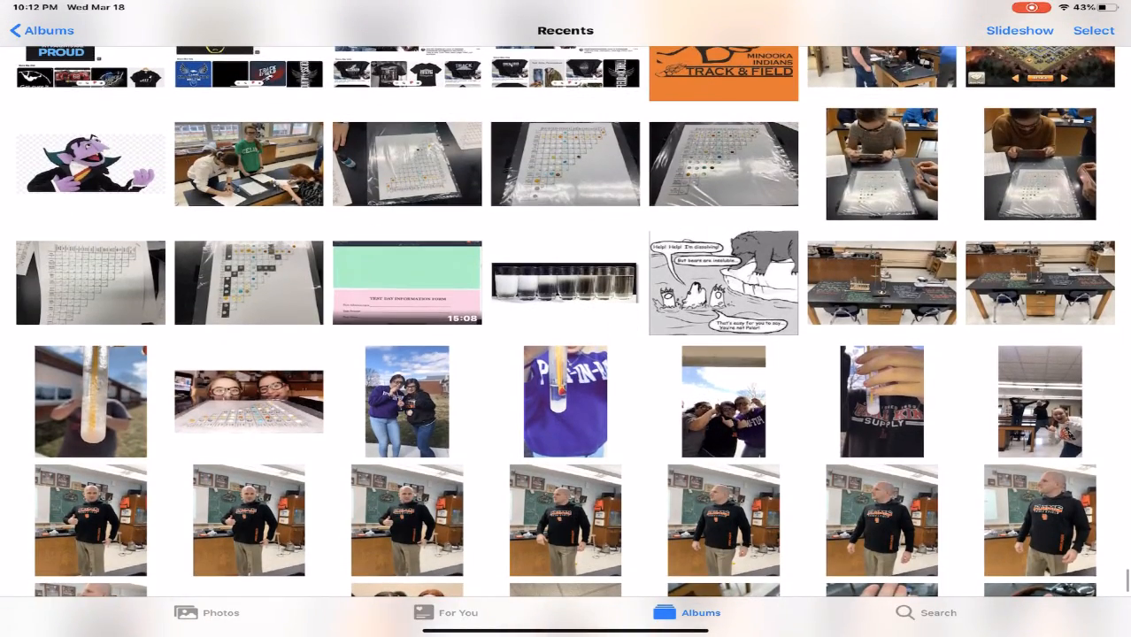
pyautogui.scroll(3)
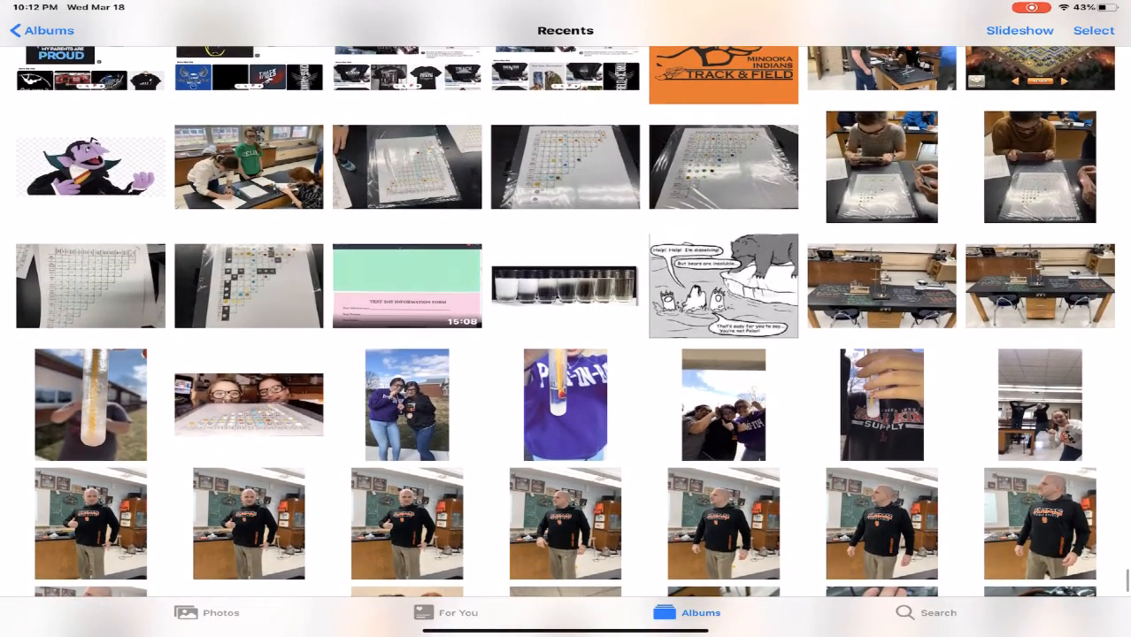
pyautogui.click(406, 285)
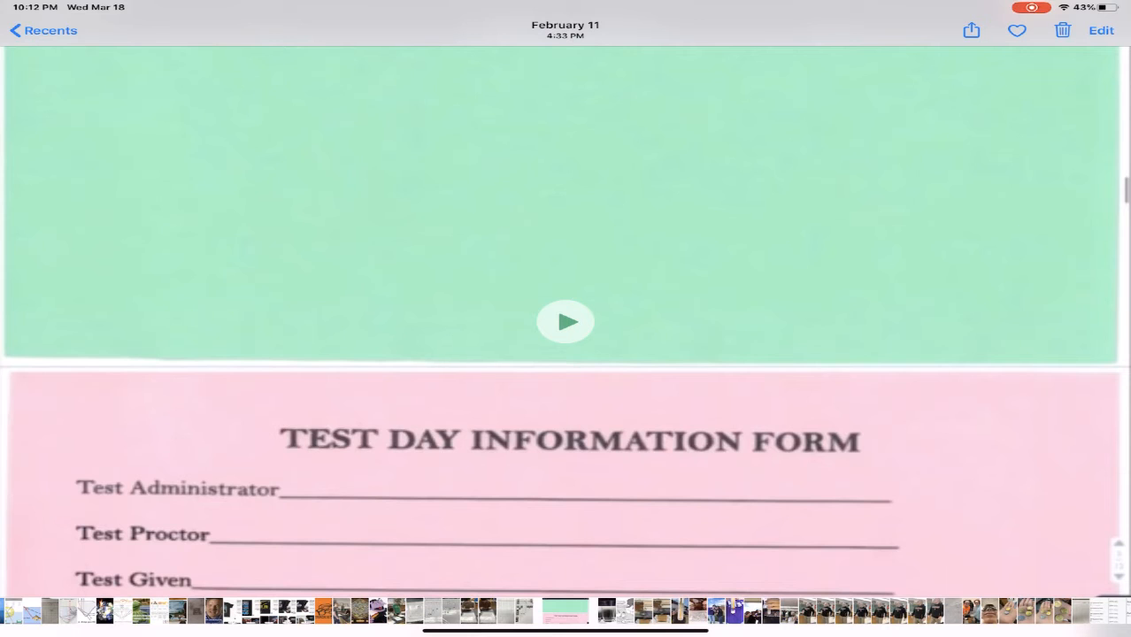
pyautogui.click(971, 30)
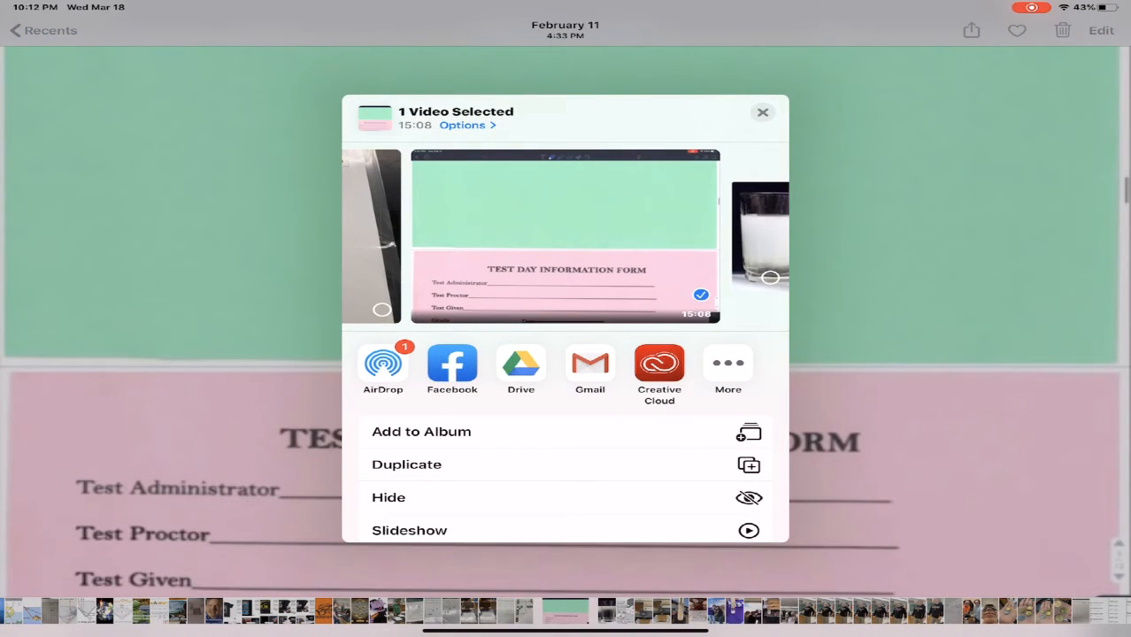
pyautogui.click(728, 370)
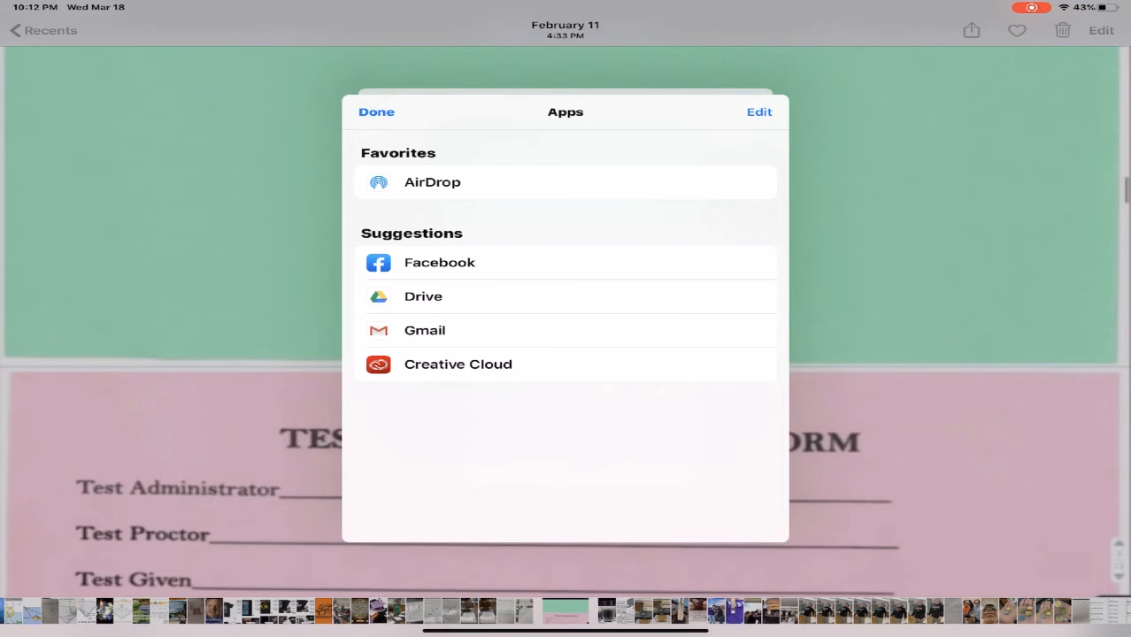
pyautogui.click(376, 112)
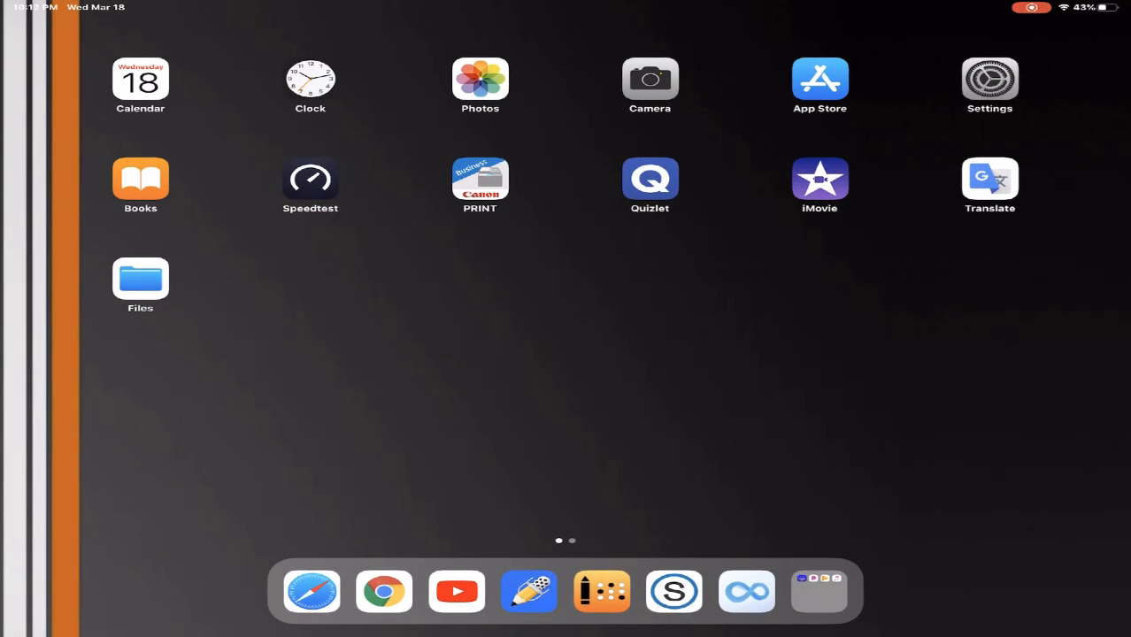
# Launch YouTube and look through the account and video-creation options from the home feed.
pyautogui.click(457, 591)
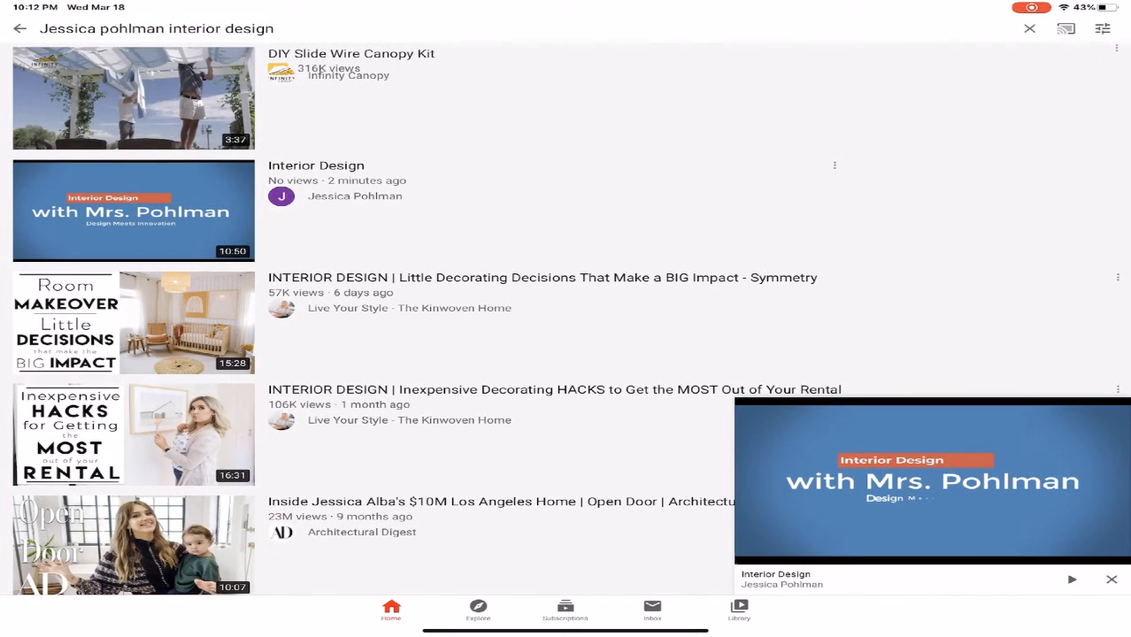
pyautogui.click(19, 28)
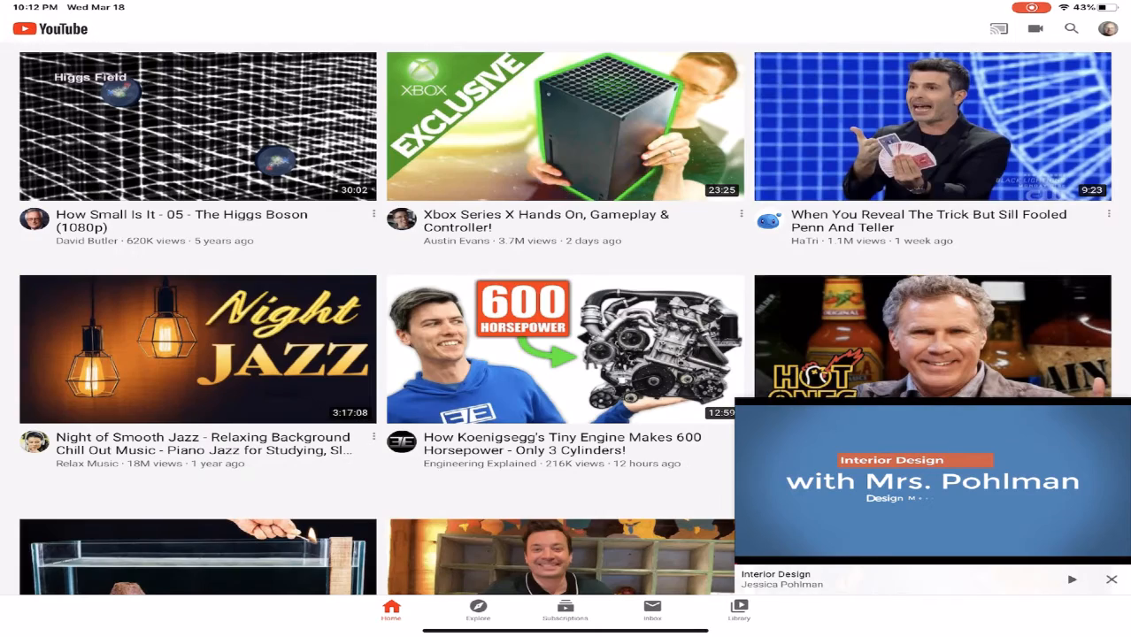
pyautogui.click(1108, 28)
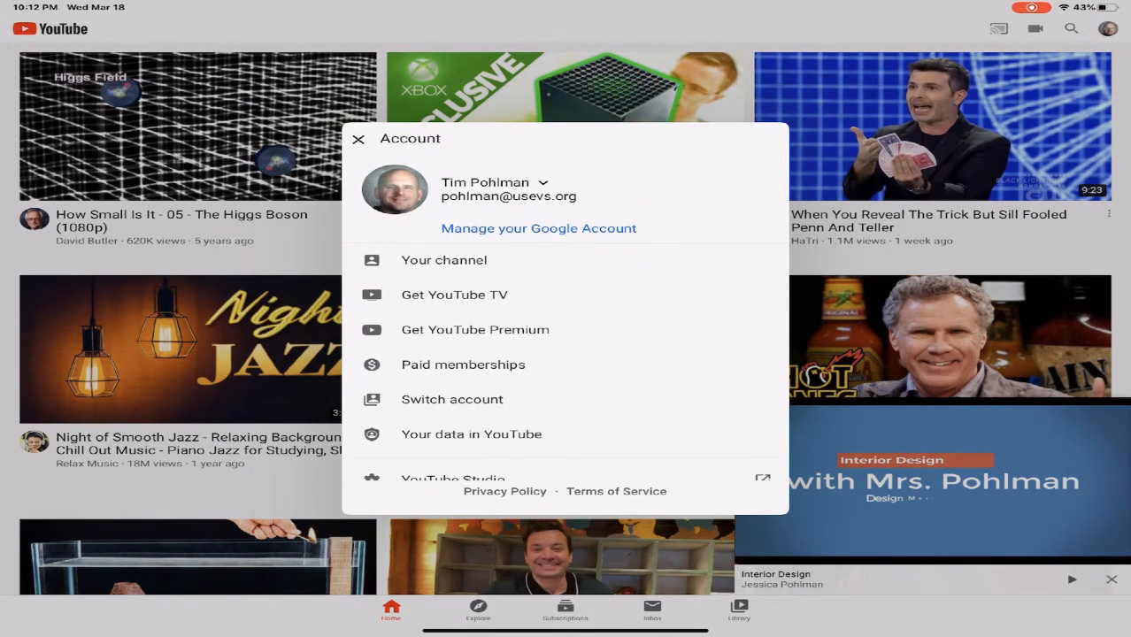
pyautogui.click(1035, 28)
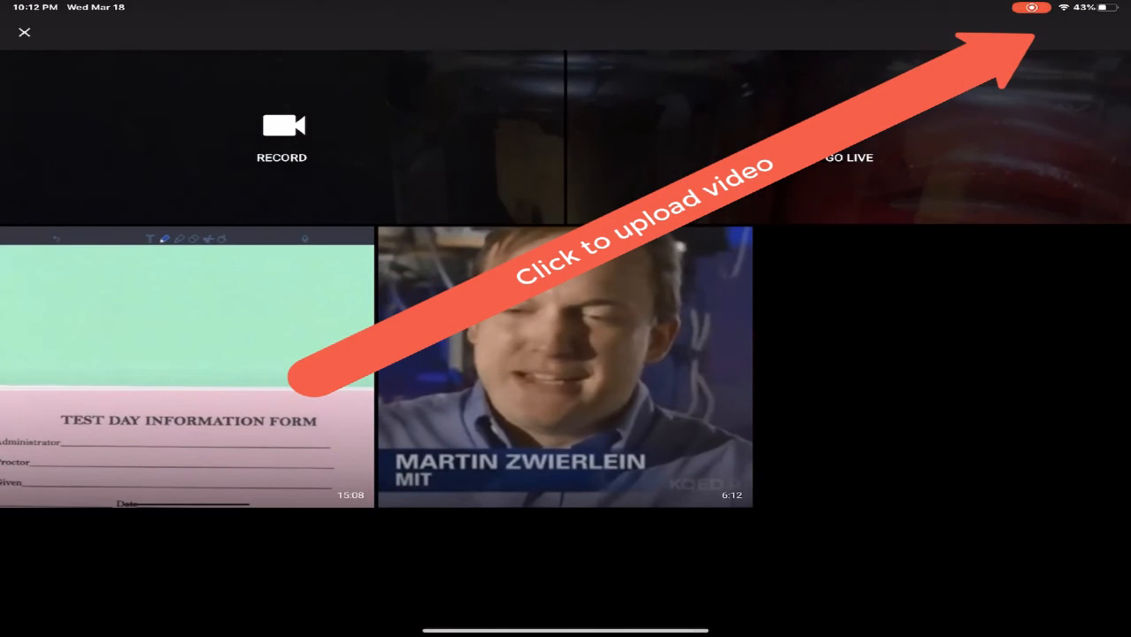
pyautogui.click(24, 32)
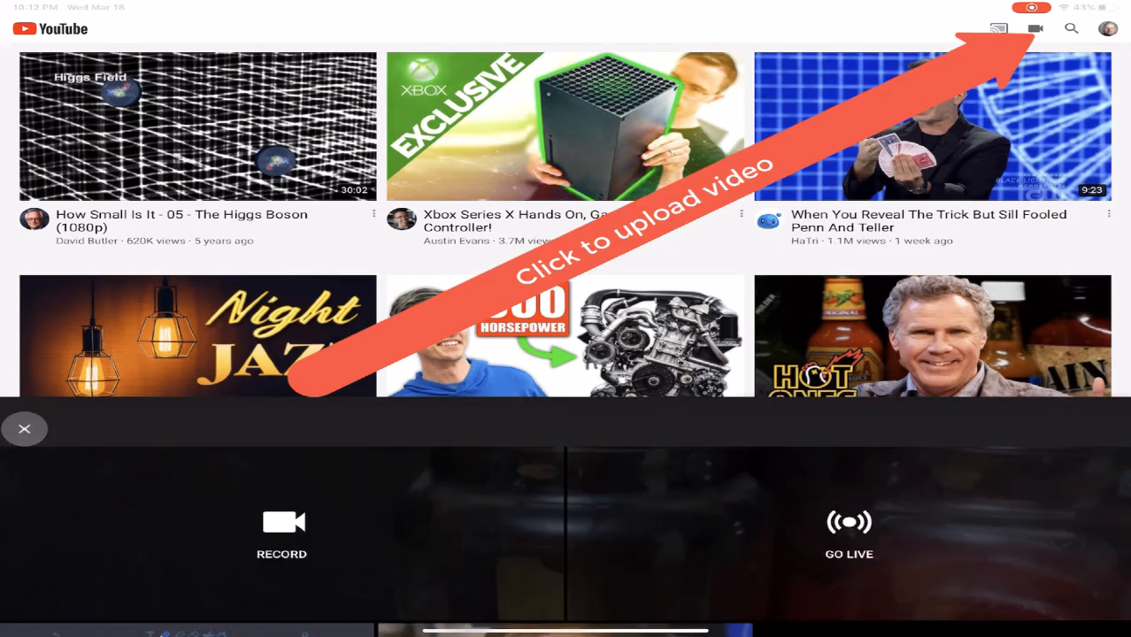
pyautogui.click(25, 429)
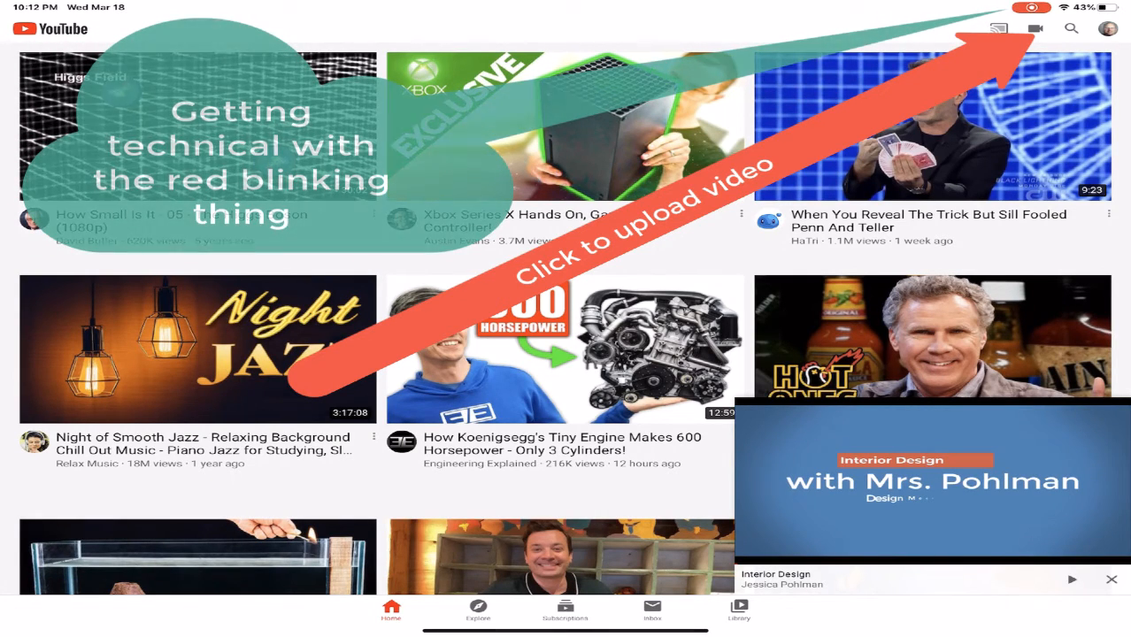
# Start an upload and pick the 15:08 Test Day screen recording to reach its trim screen.
pyautogui.click(1034, 28)
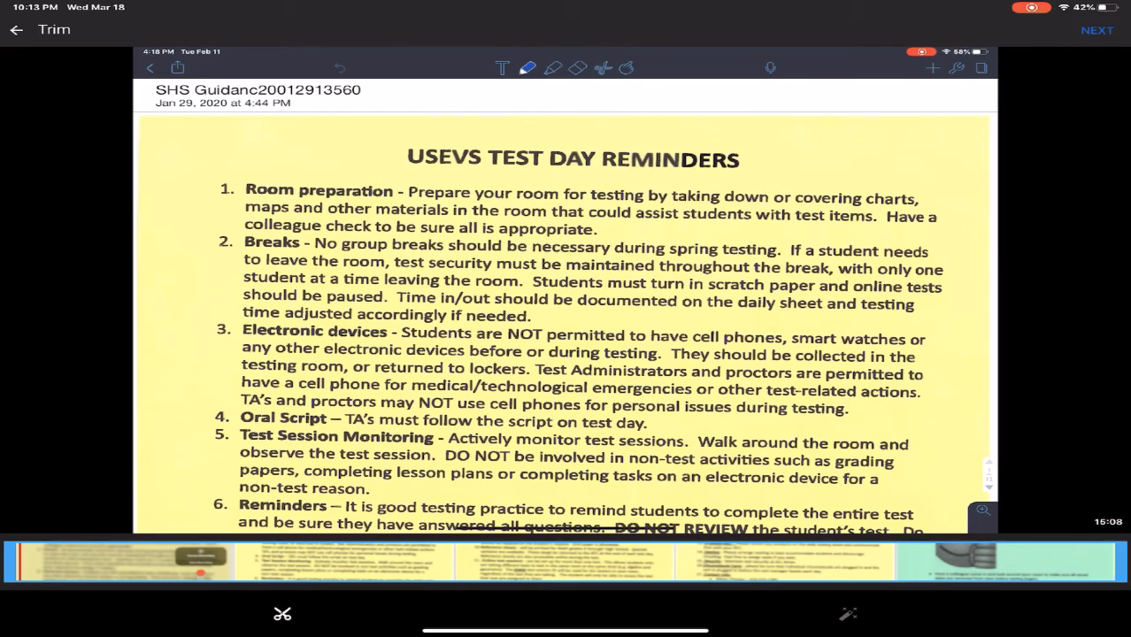
# Back out of the trim screen so YouTube asks whether to discard the upload changes.
pyautogui.click(1096, 30)
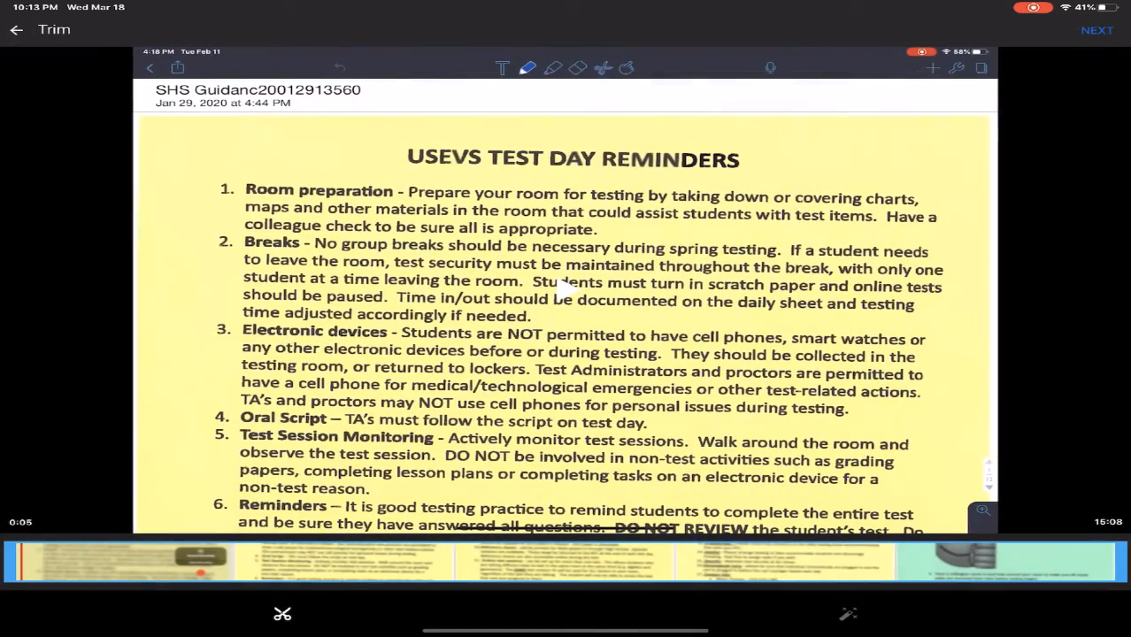
pyautogui.click(16, 29)
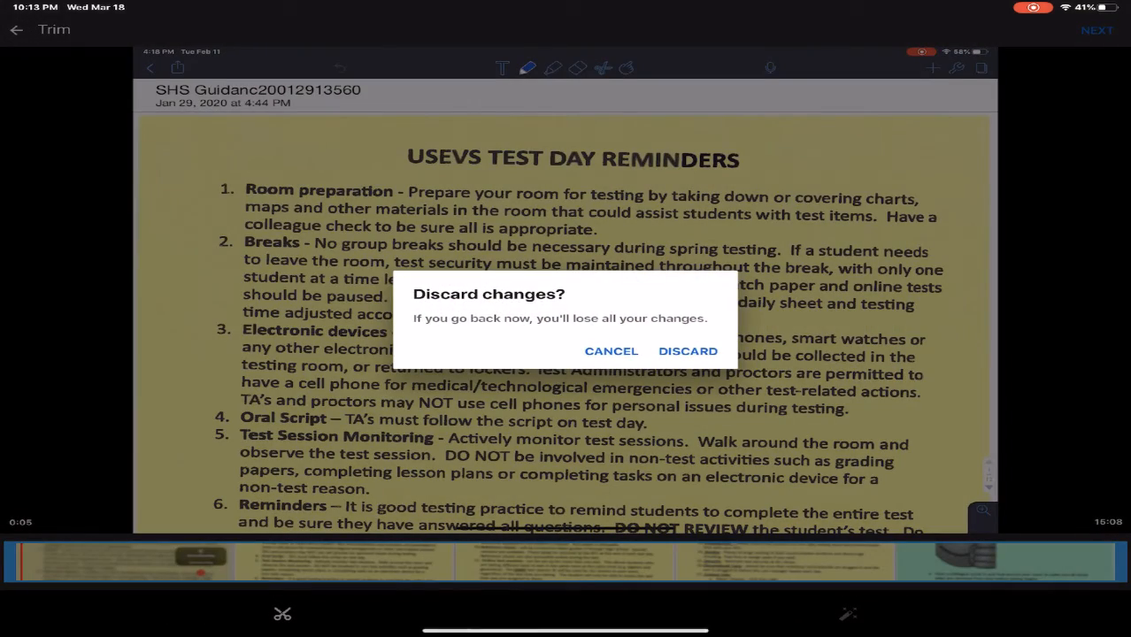